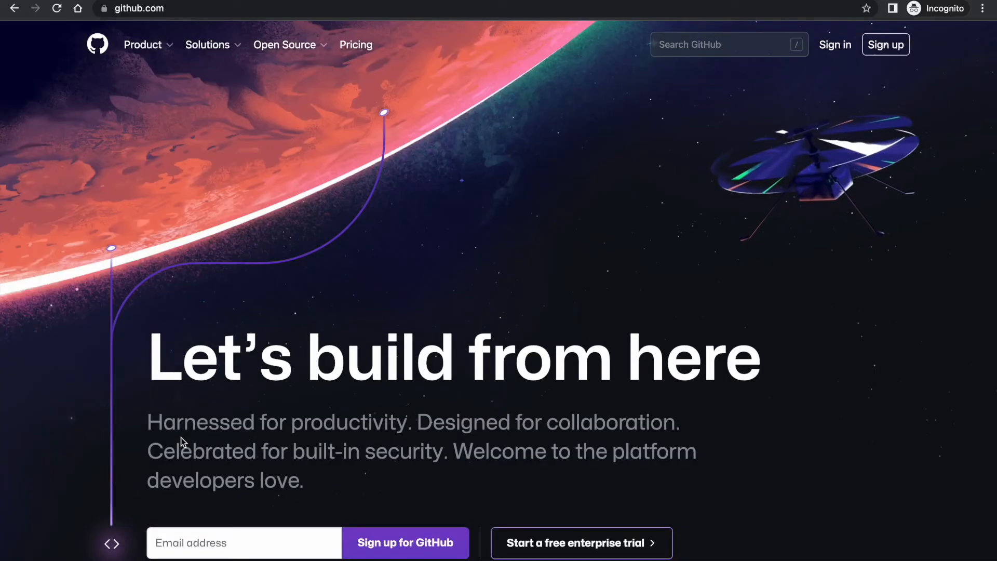
mouse_move(909, 72)
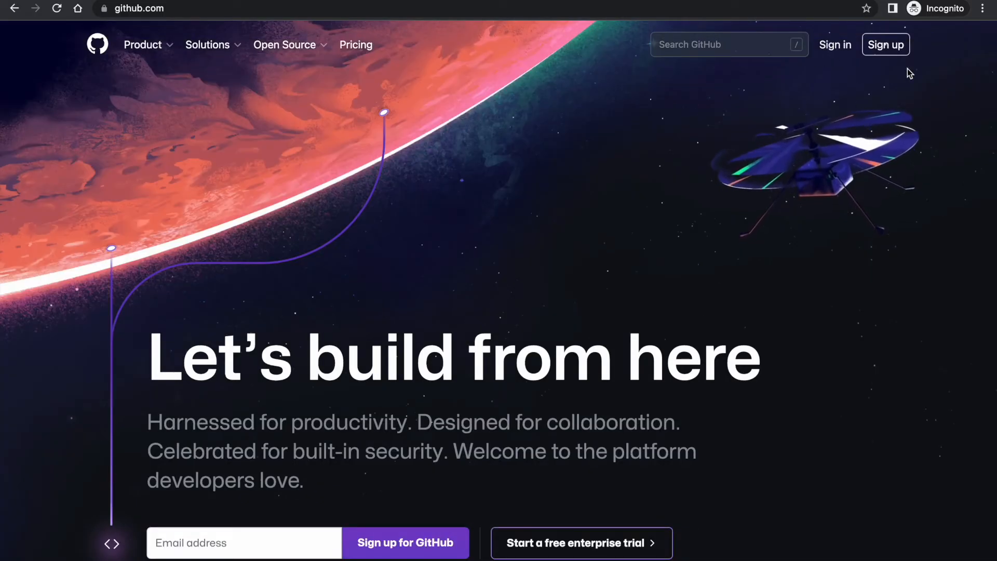
mouse_move(885, 58)
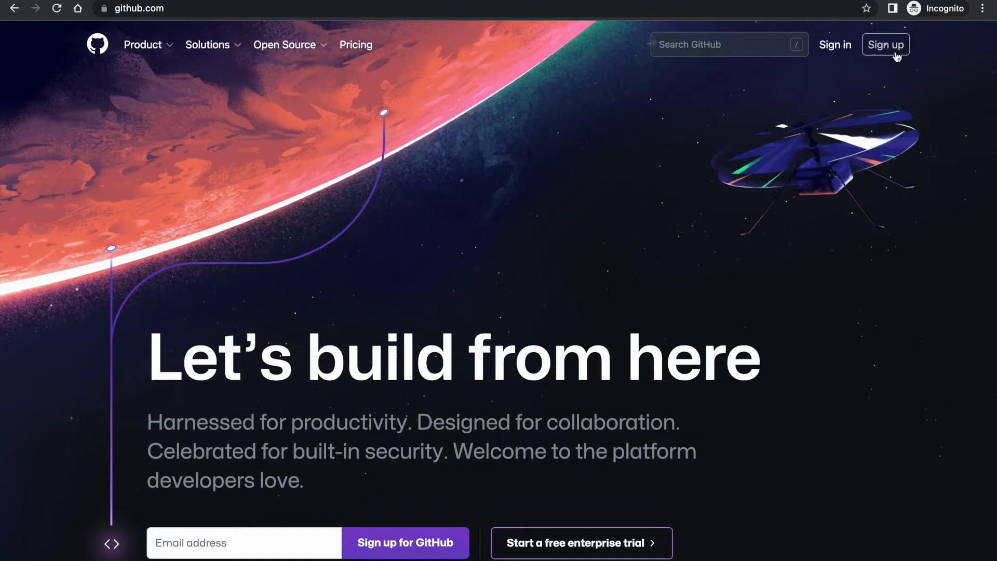
- Open GitHub's account sign-up page from the header Sign up button
left_click(886, 44)
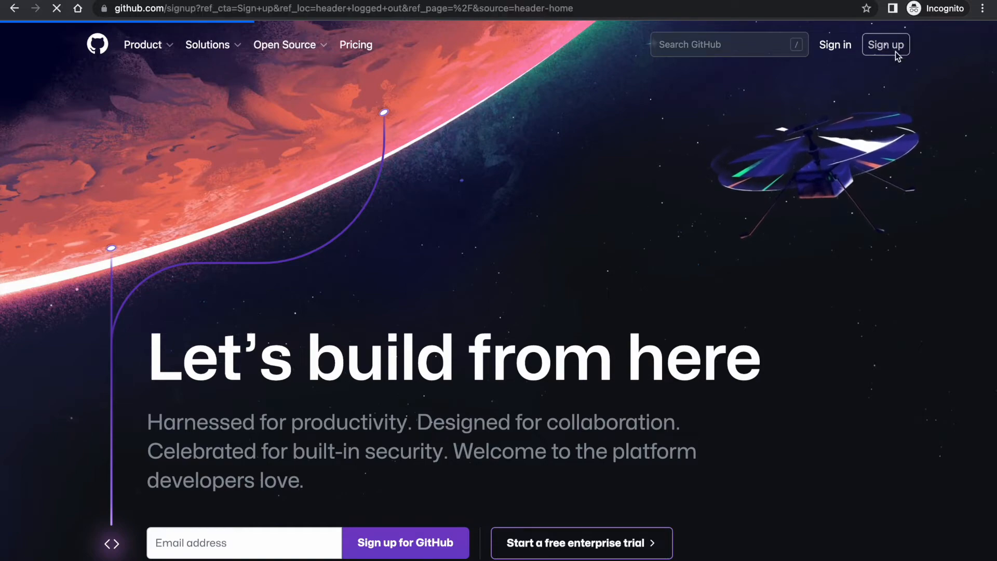
left_click(886, 44)
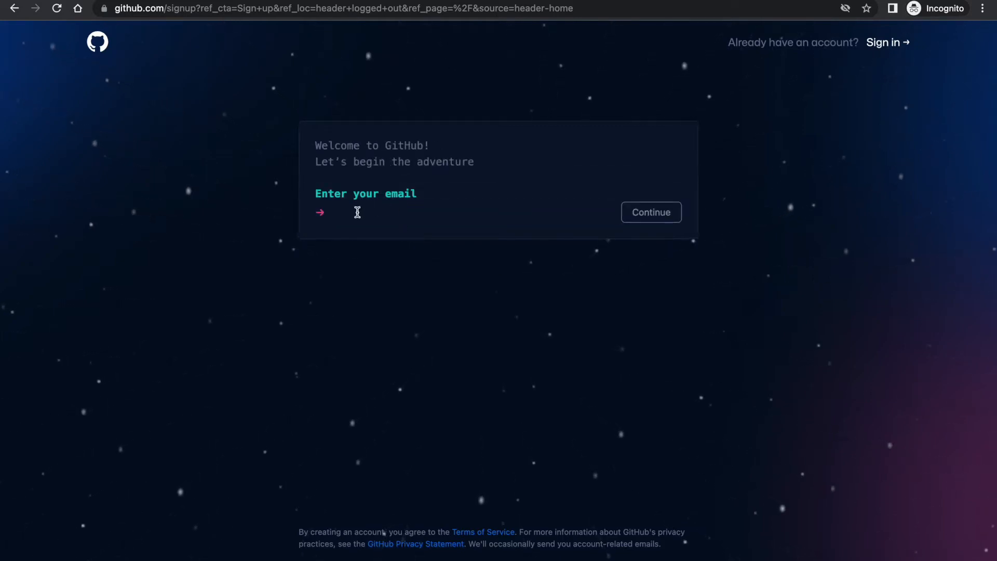
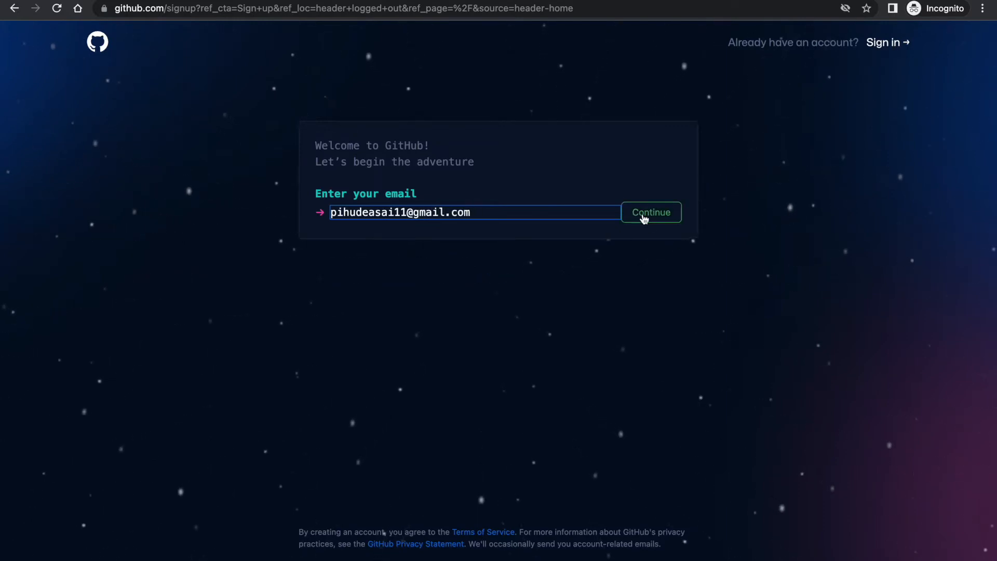
- Enter the Gmail address on the sign-up form and continue to the password step
left_click(651, 212)
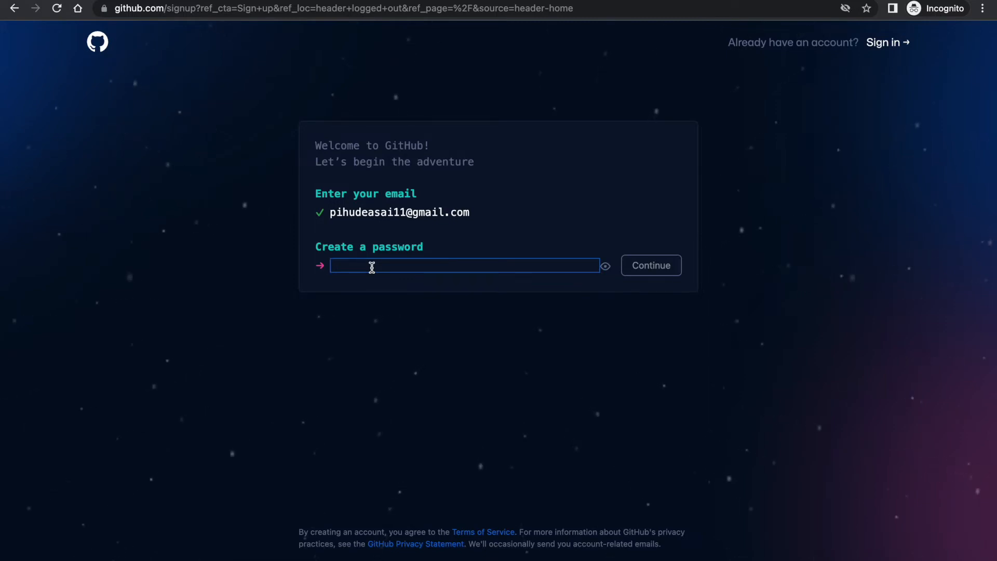
mouse_move(617, 284)
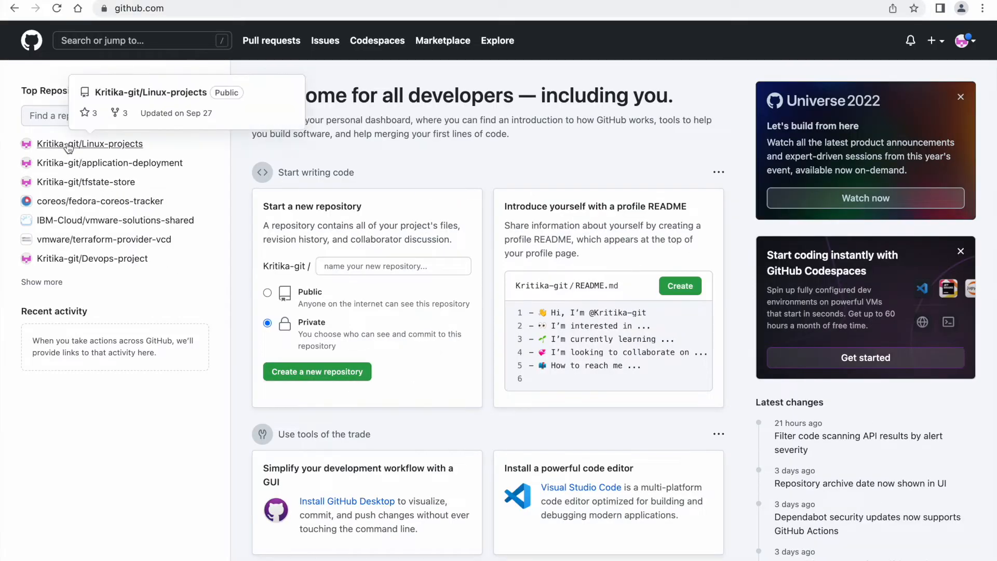
mouse_move(81, 154)
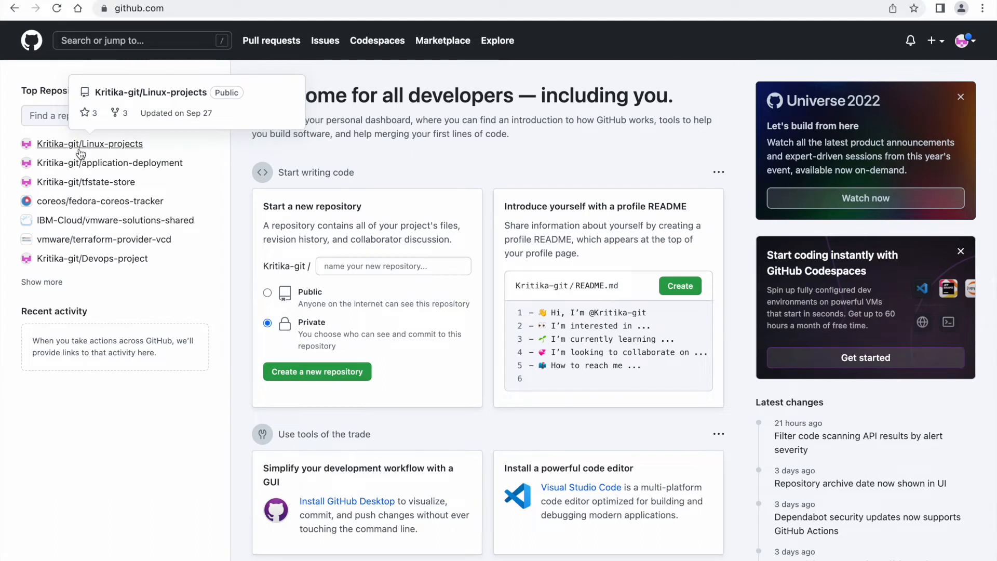
mouse_move(390, 418)
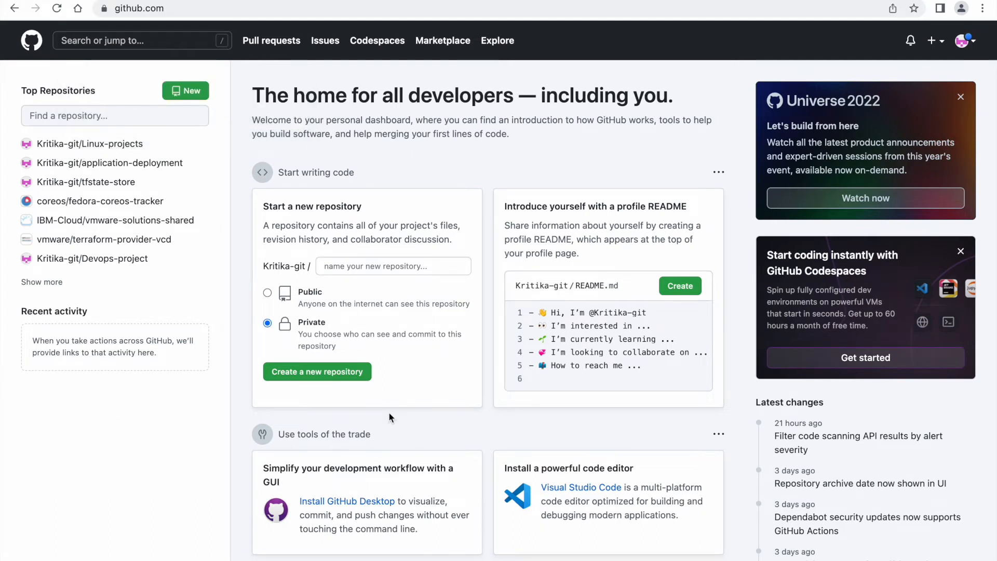
mouse_move(317, 290)
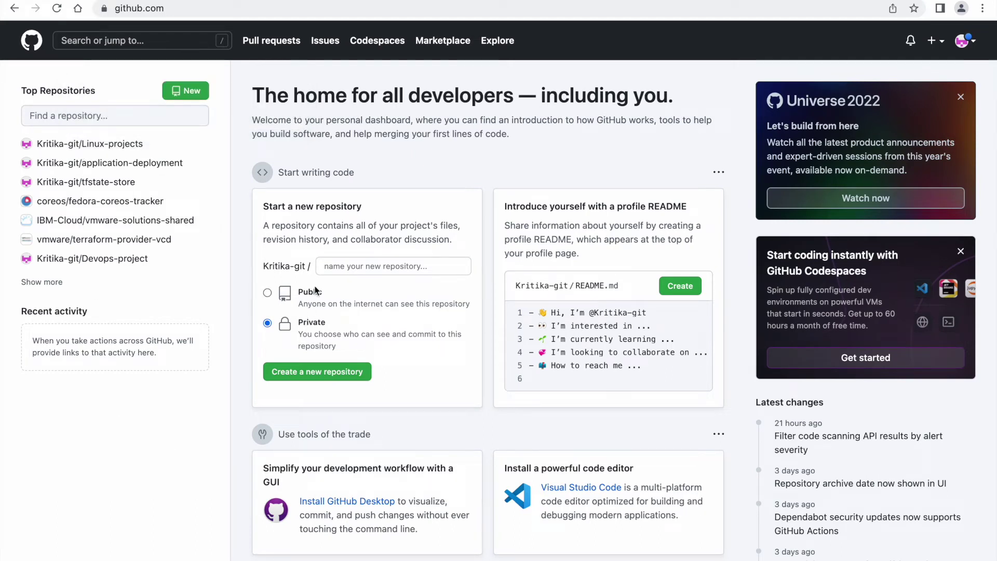
mouse_move(279, 315)
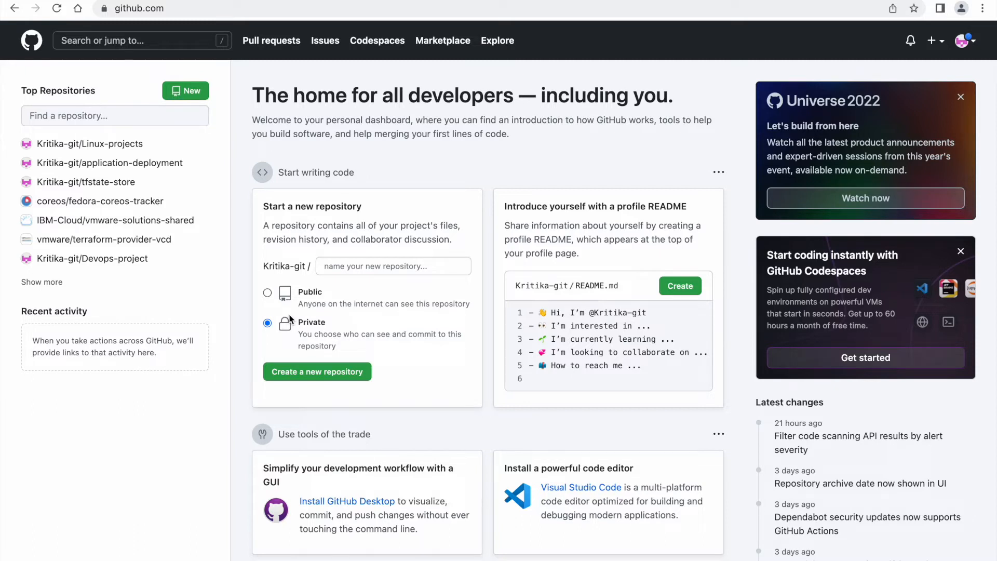
- Attempt to create a repository named 'devops-project' from the dashboard
left_click(393, 265)
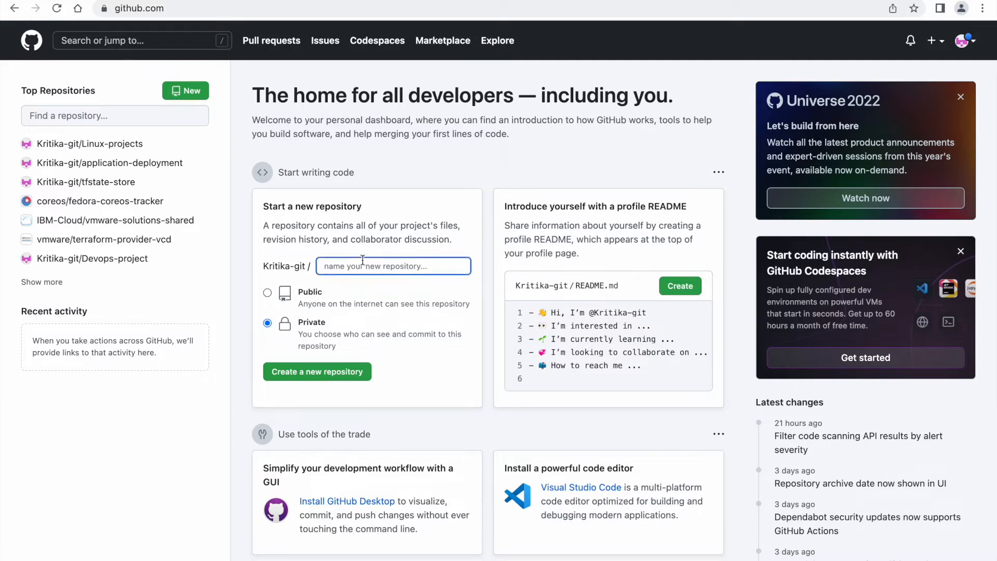
type("de")
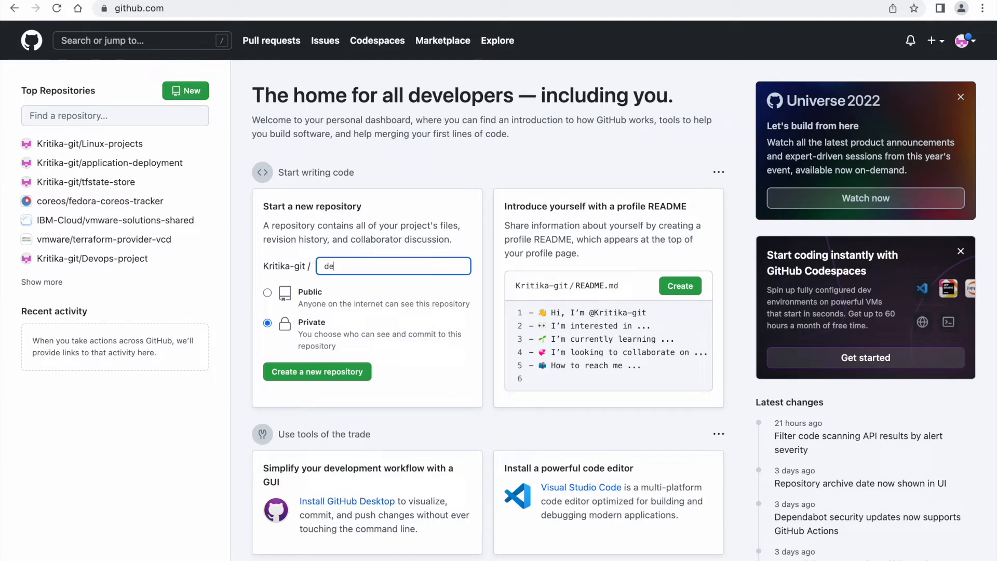
type("devops-project")
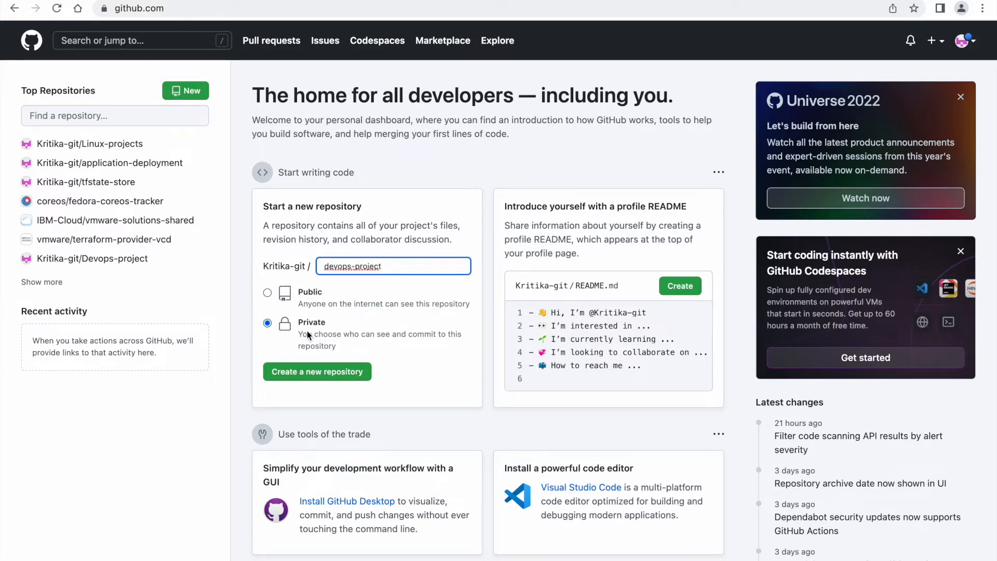
left_click(316, 371)
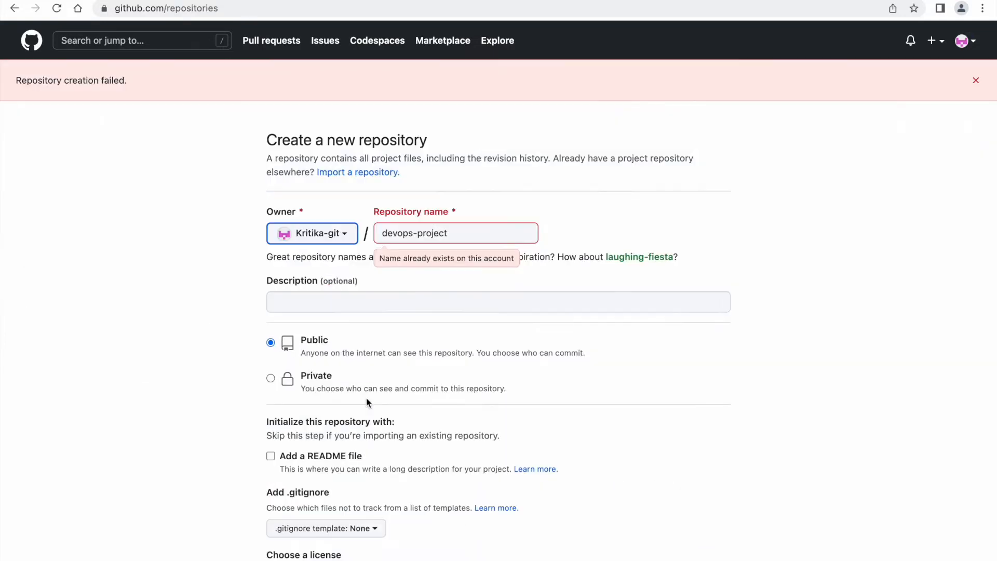
- Rename the repository to devops-project1, set it Private, add a README, and create it
left_click(468, 233)
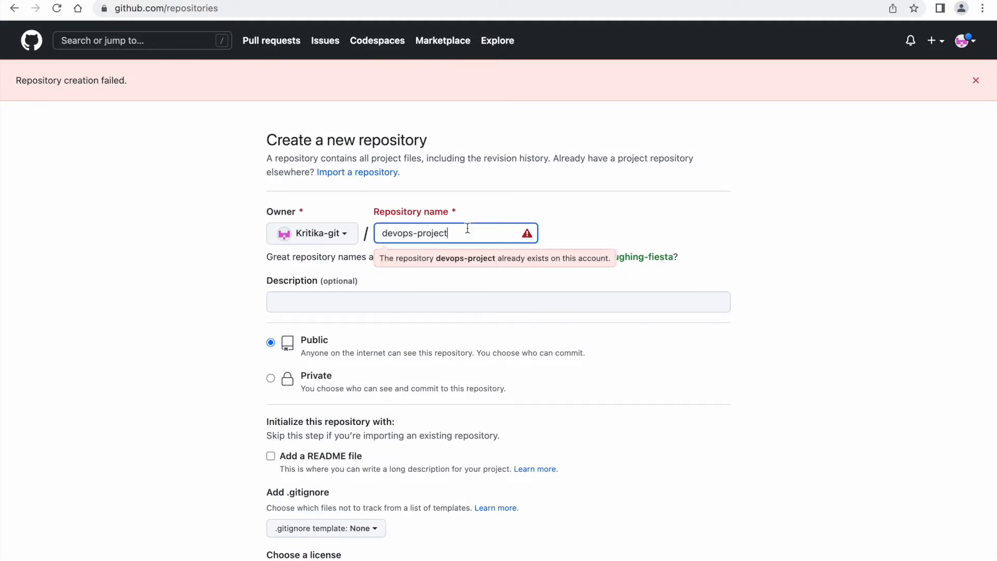
mouse_move(494, 267)
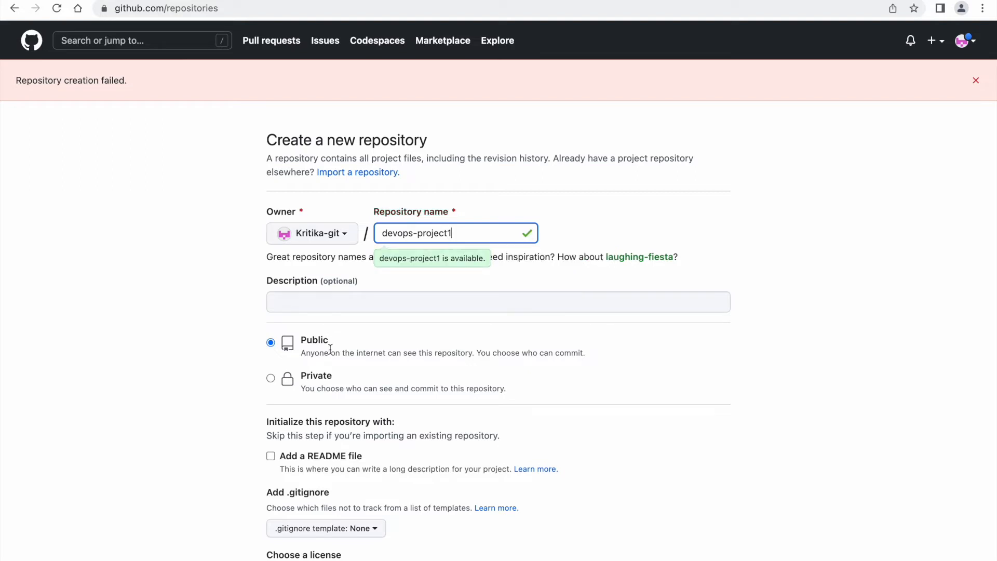
left_click(270, 378)
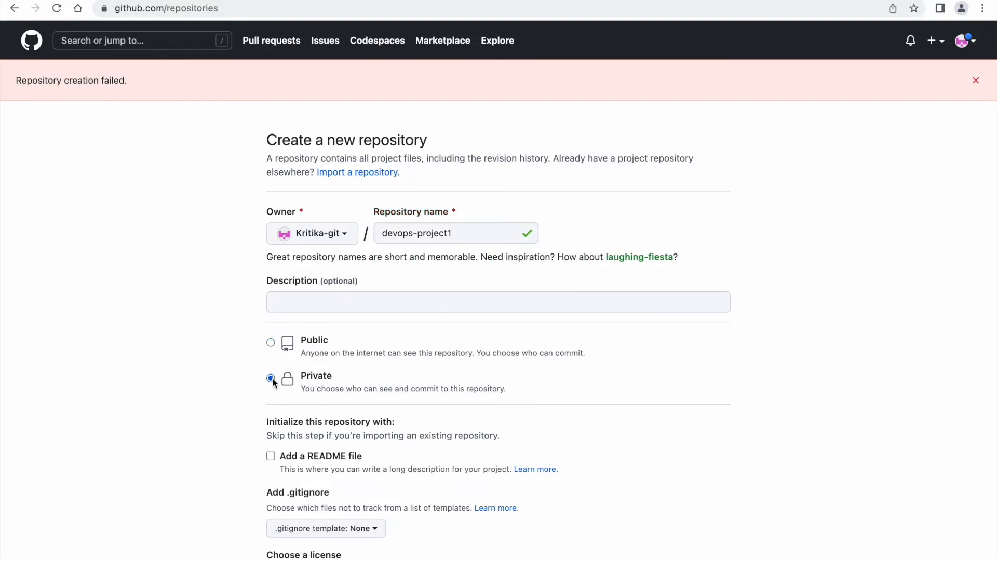
scroll("down", 3)
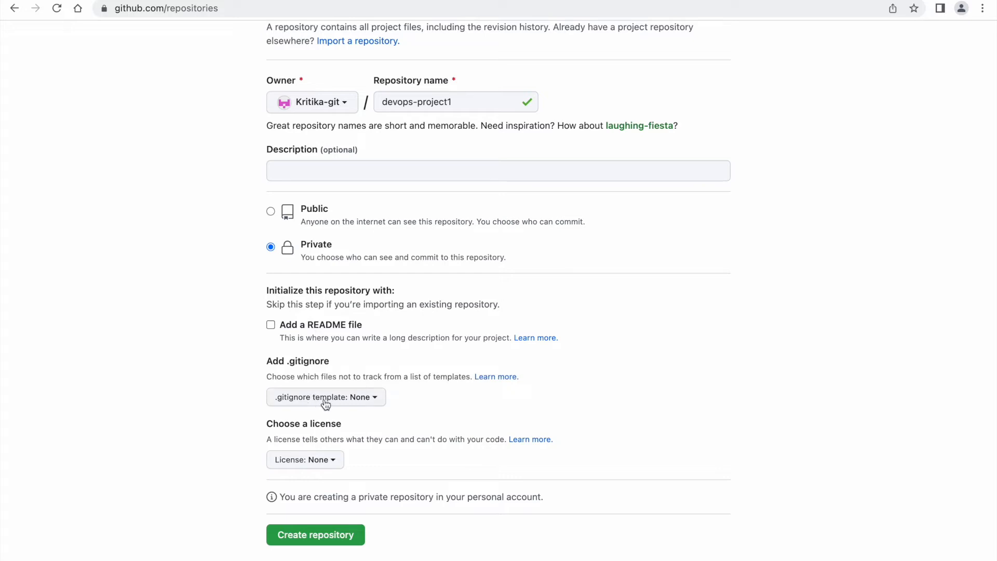
mouse_move(337, 404)
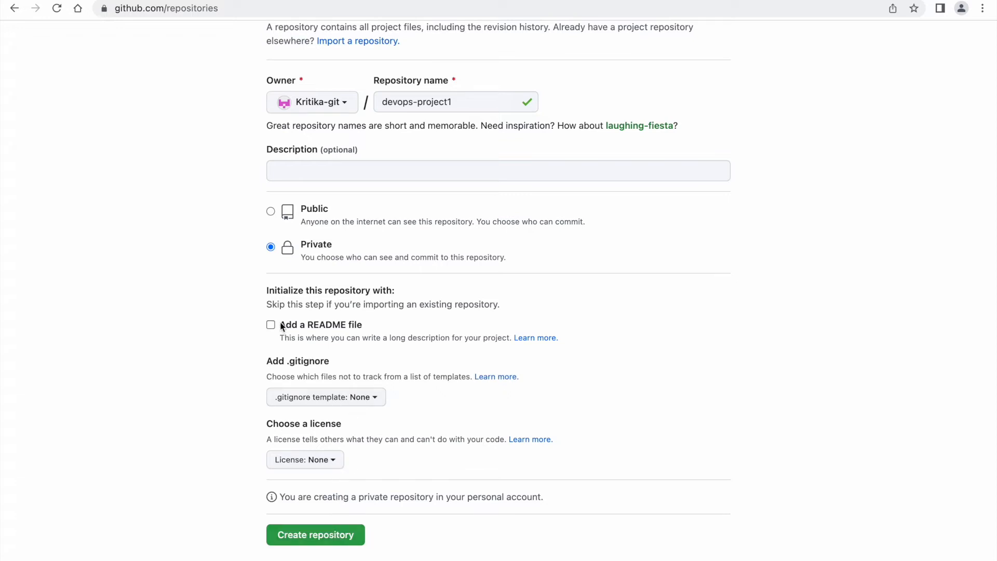
left_click(271, 324)
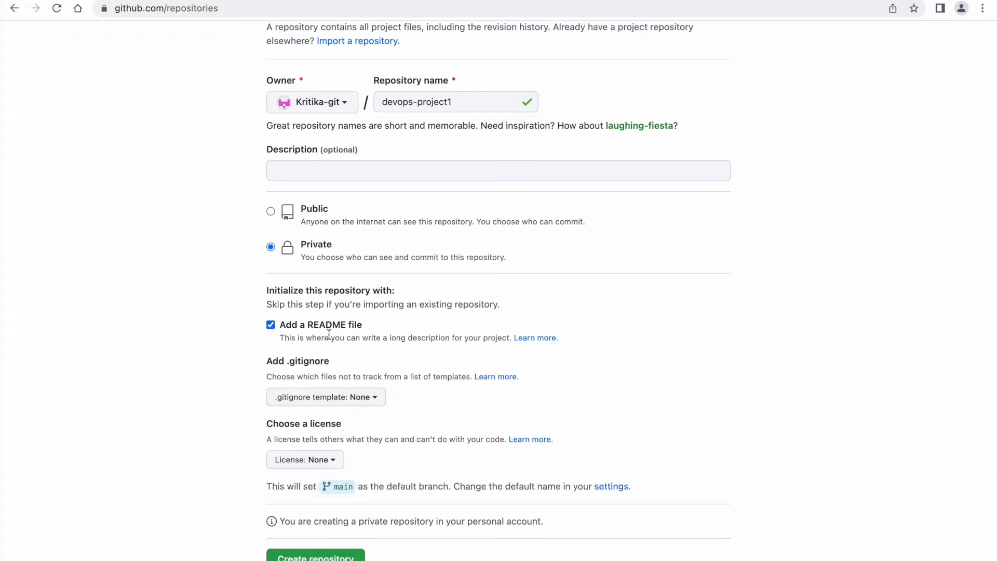
scroll("down", 3)
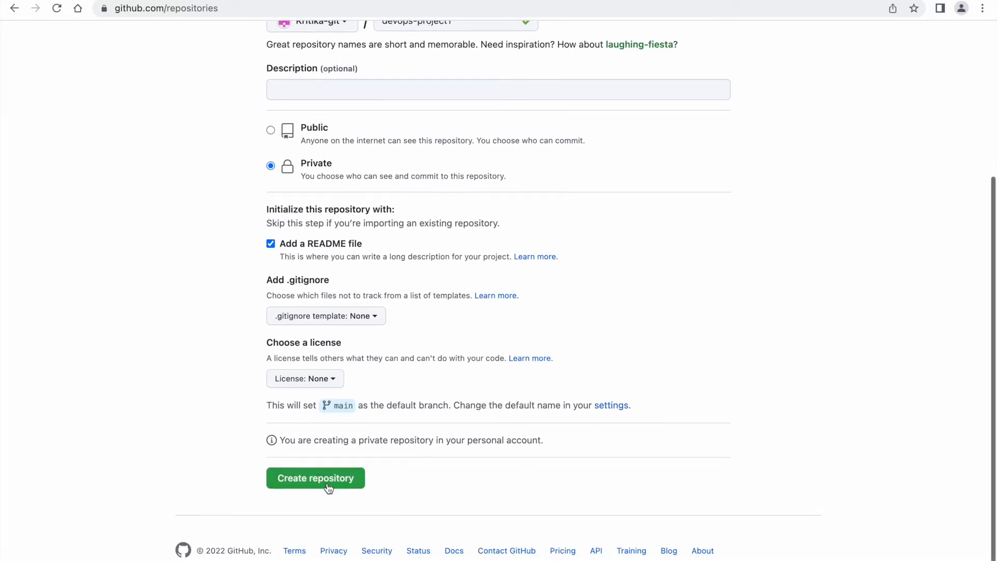
left_click(316, 478)
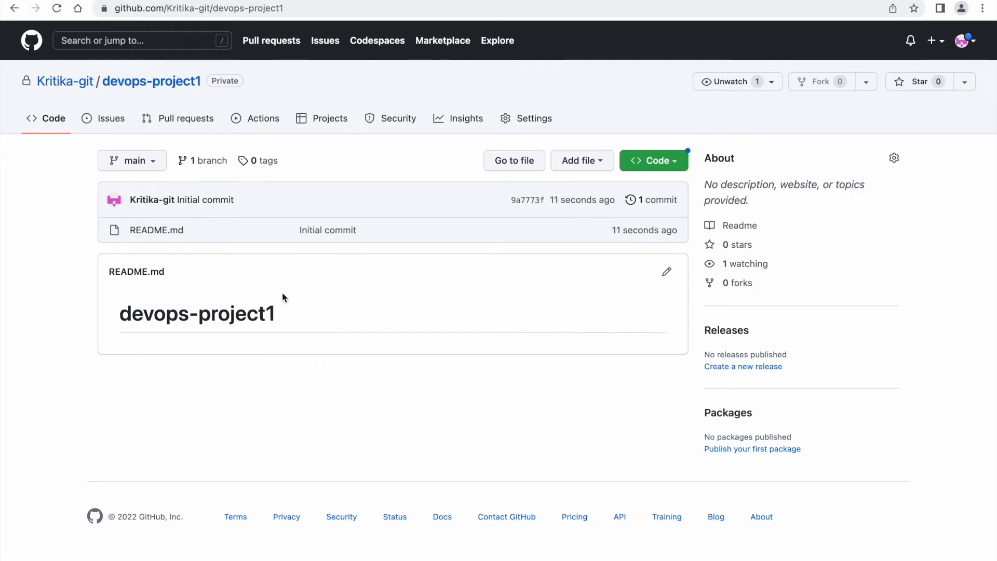
- Create a new test.sh file in devops-project1 and commit it to main
left_click(582, 160)
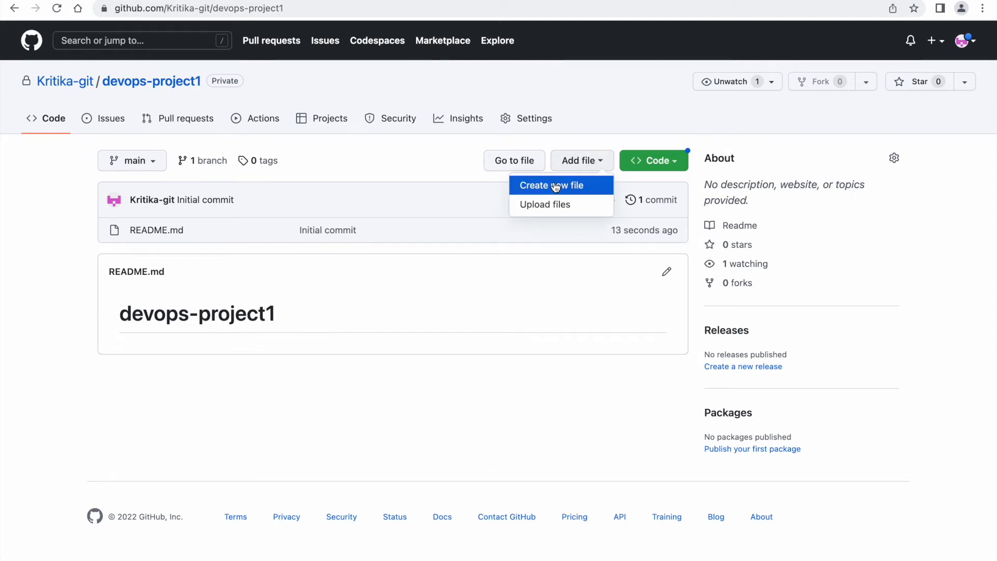
left_click(551, 185)
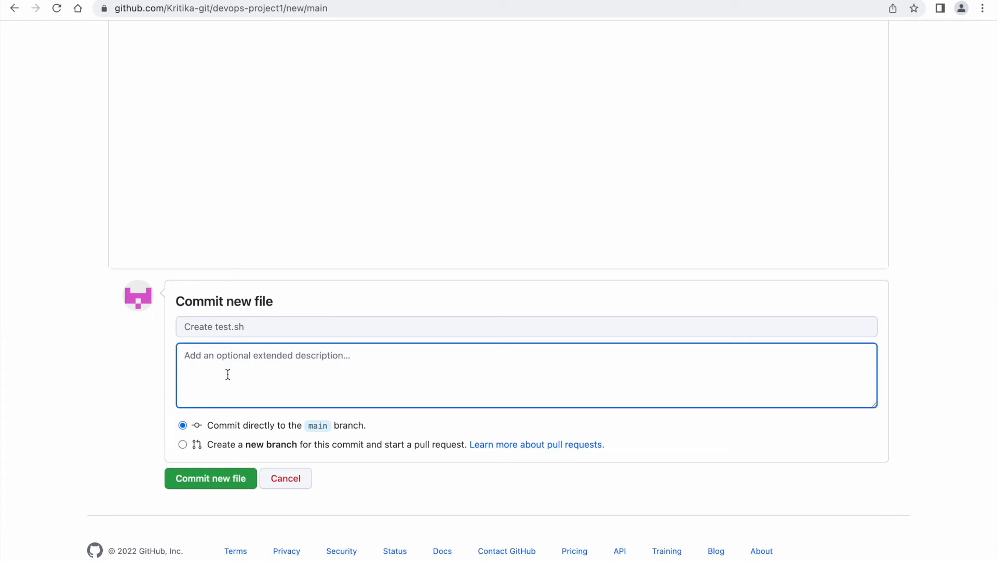
mouse_move(343, 431)
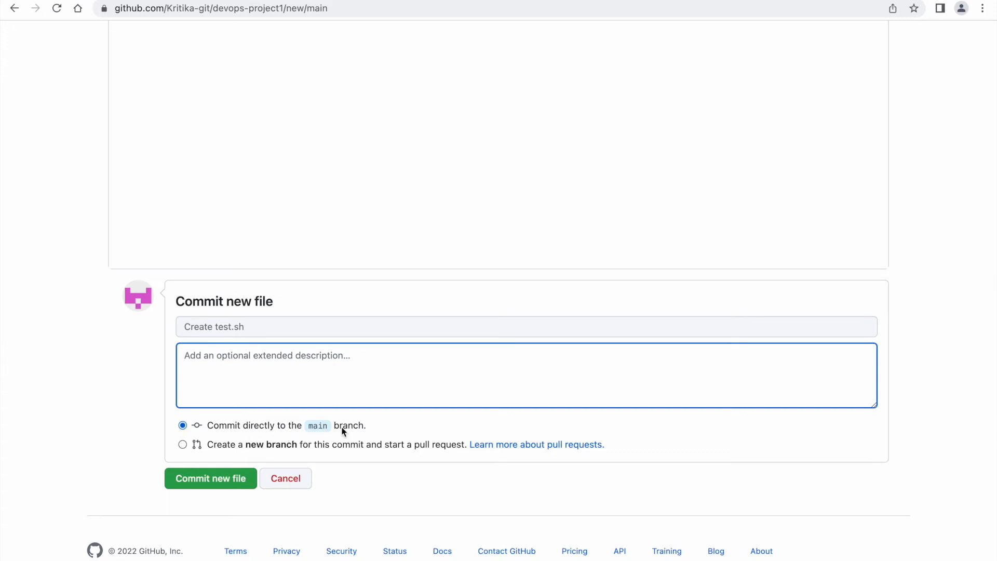
mouse_move(348, 430)
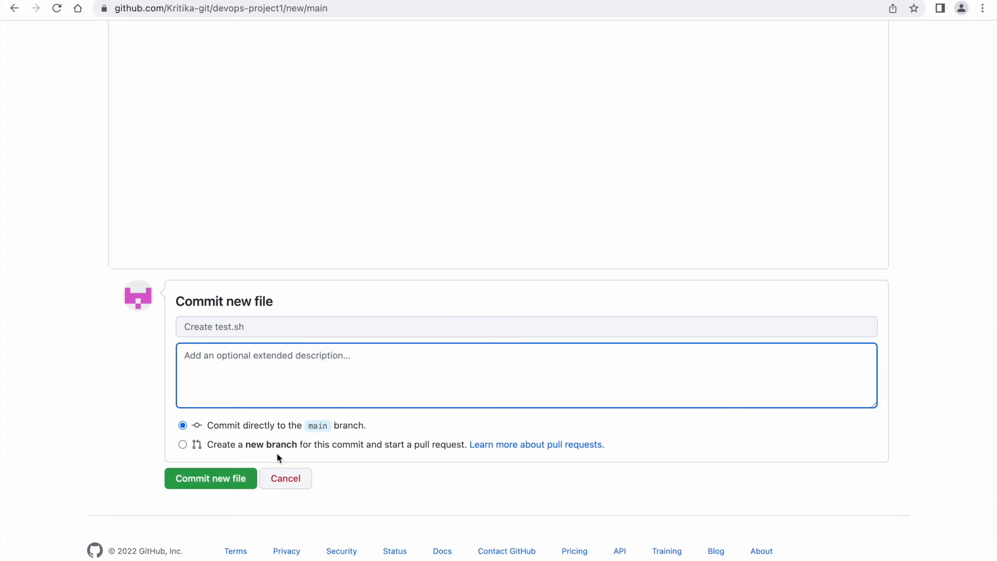
mouse_move(349, 427)
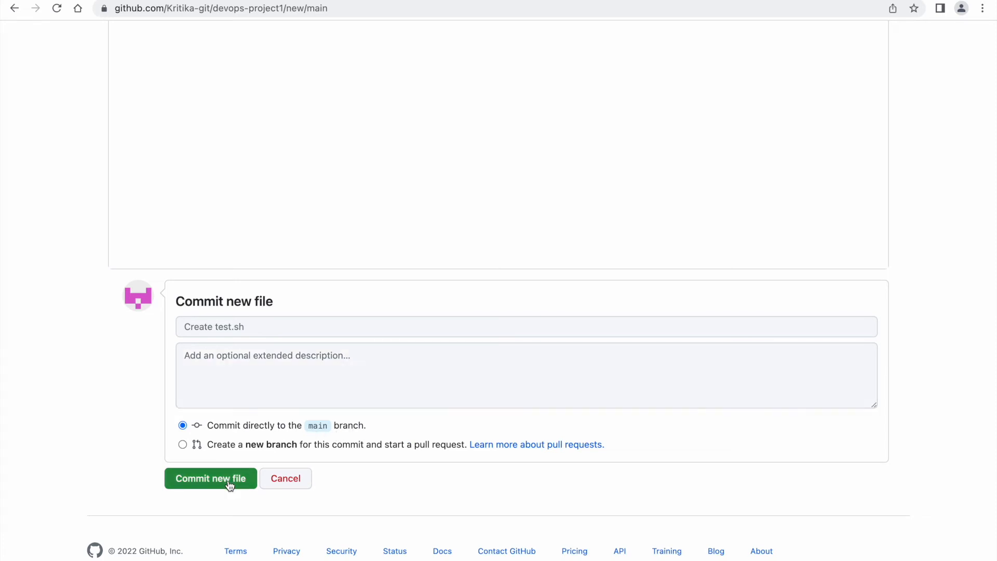
left_click(210, 478)
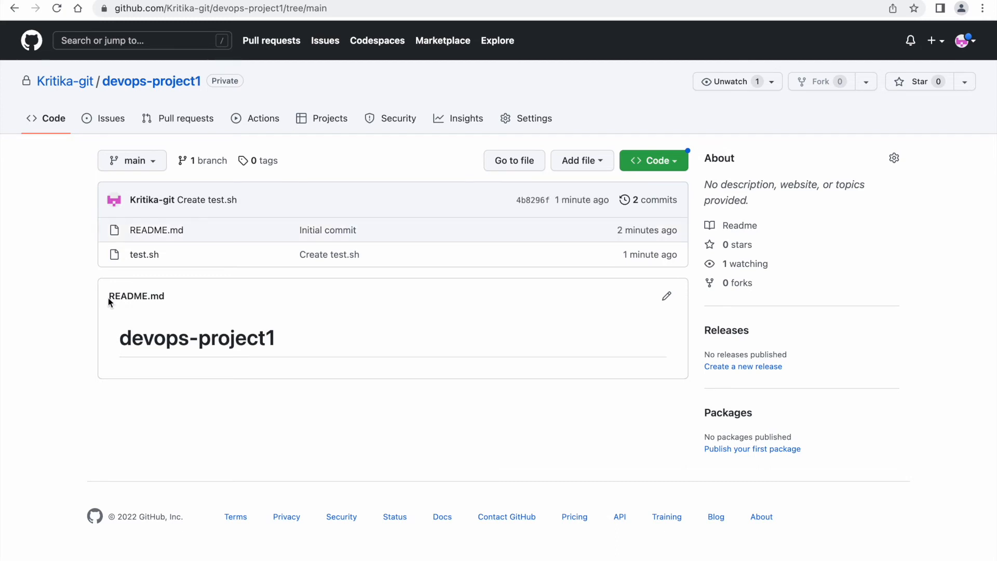
mouse_move(103, 289)
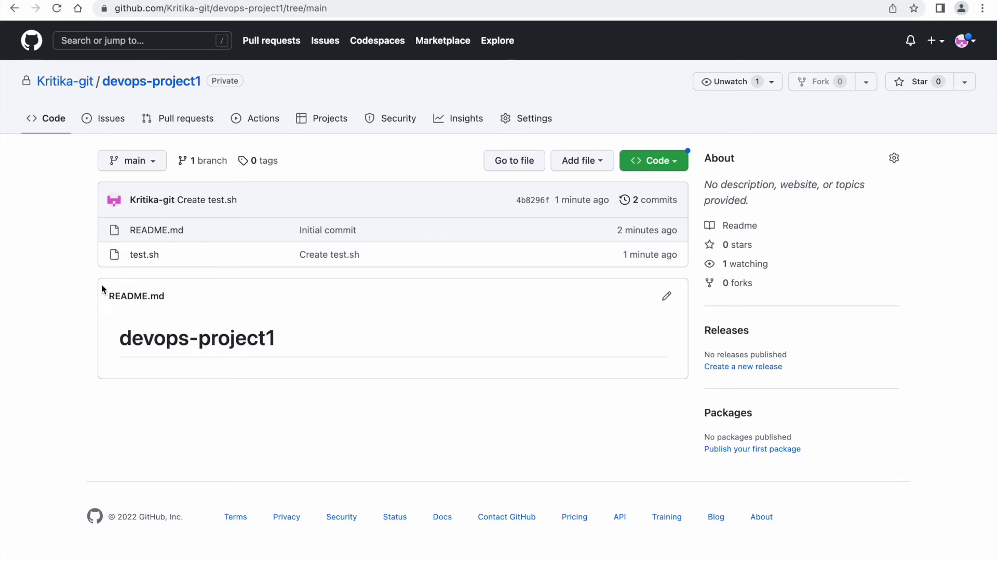
mouse_move(161, 159)
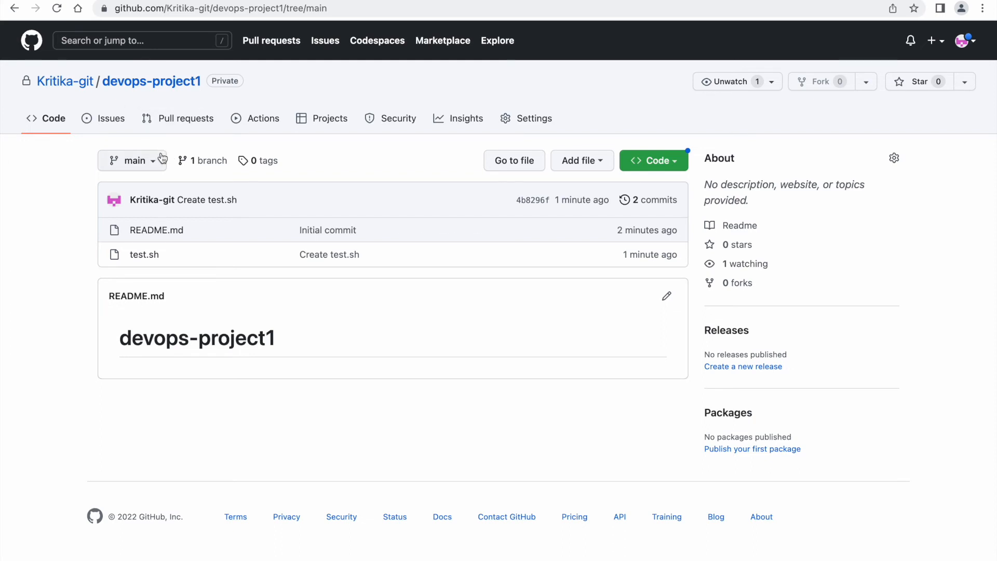
mouse_move(162, 158)
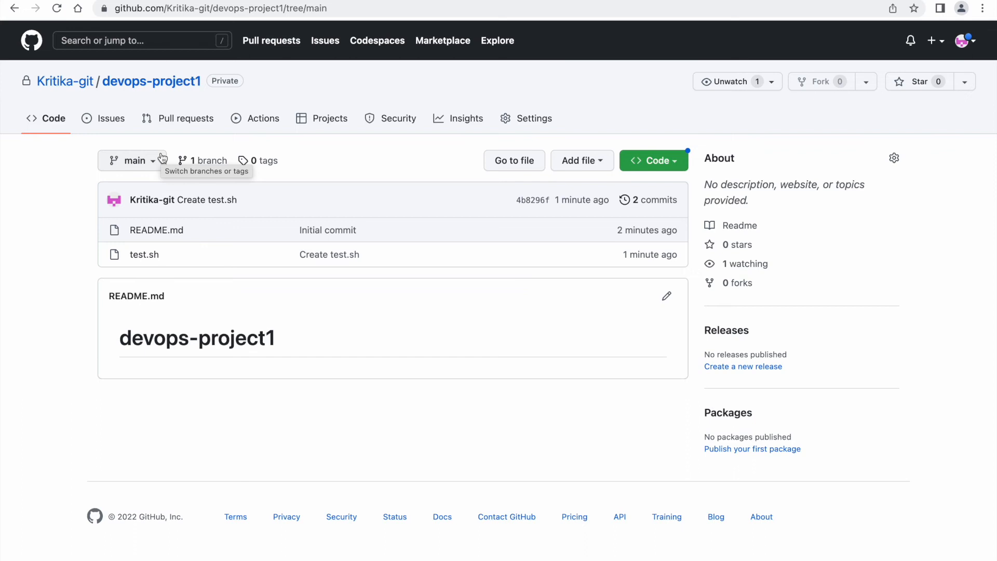
mouse_move(111, 123)
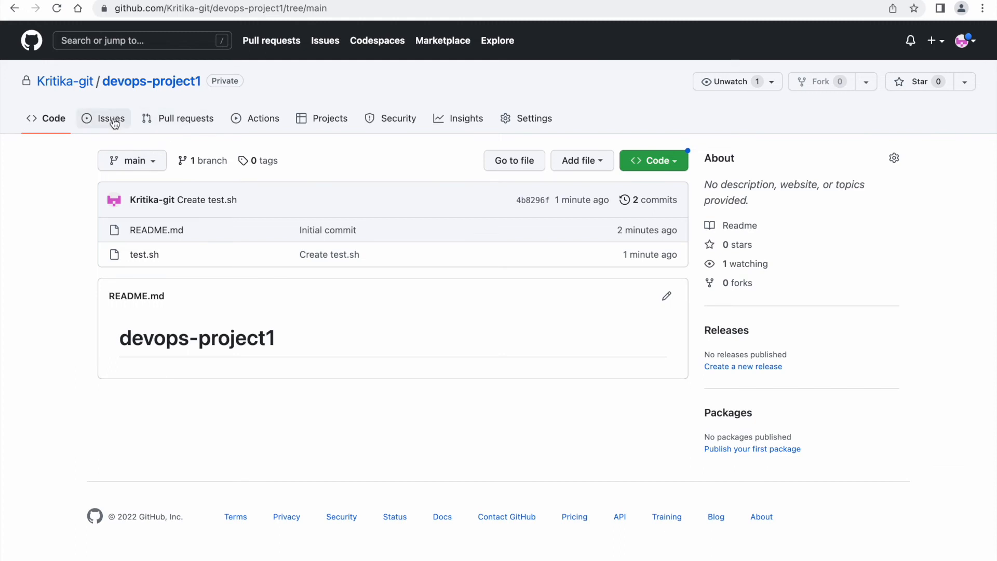
- Open the Issues tab of devops-project1
left_click(112, 118)
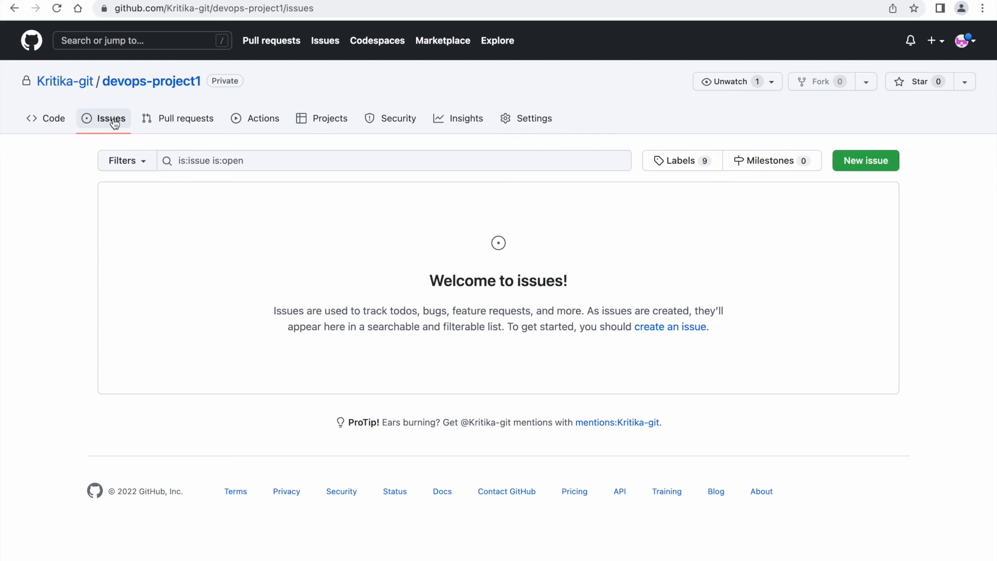
mouse_move(185, 122)
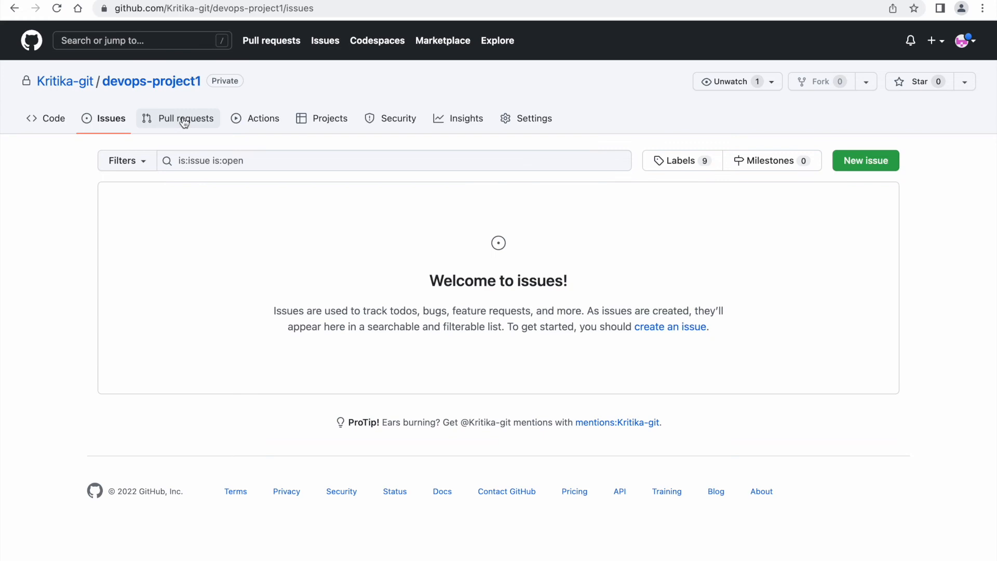
mouse_move(665, 234)
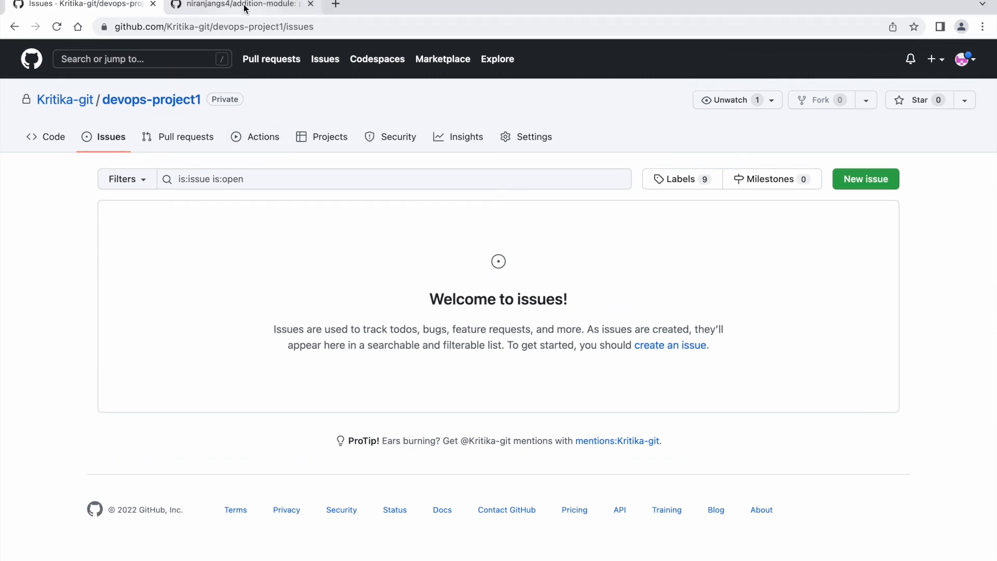
- Switch to the addition-module repository tab and start a fork
left_click(241, 6)
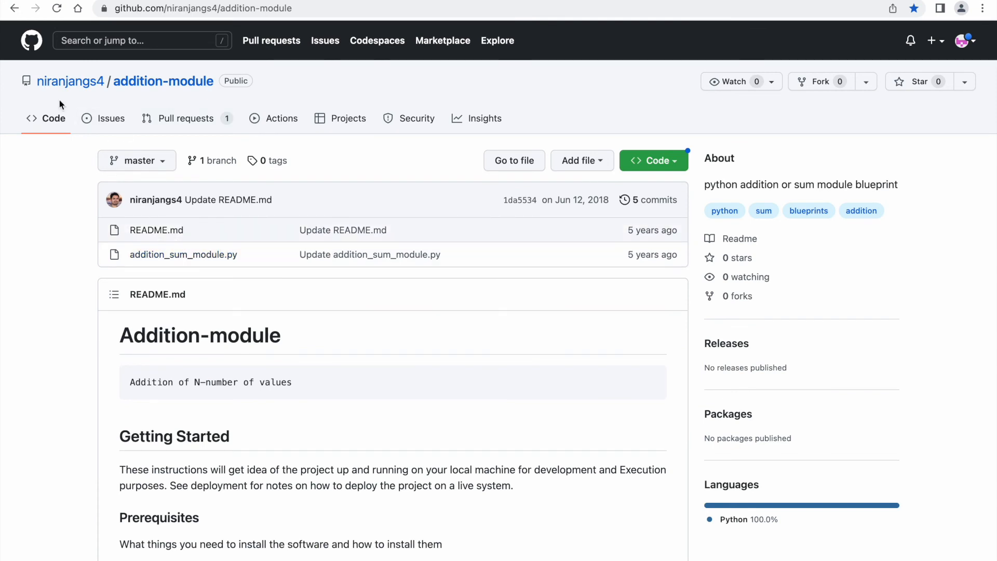
mouse_move(2, 296)
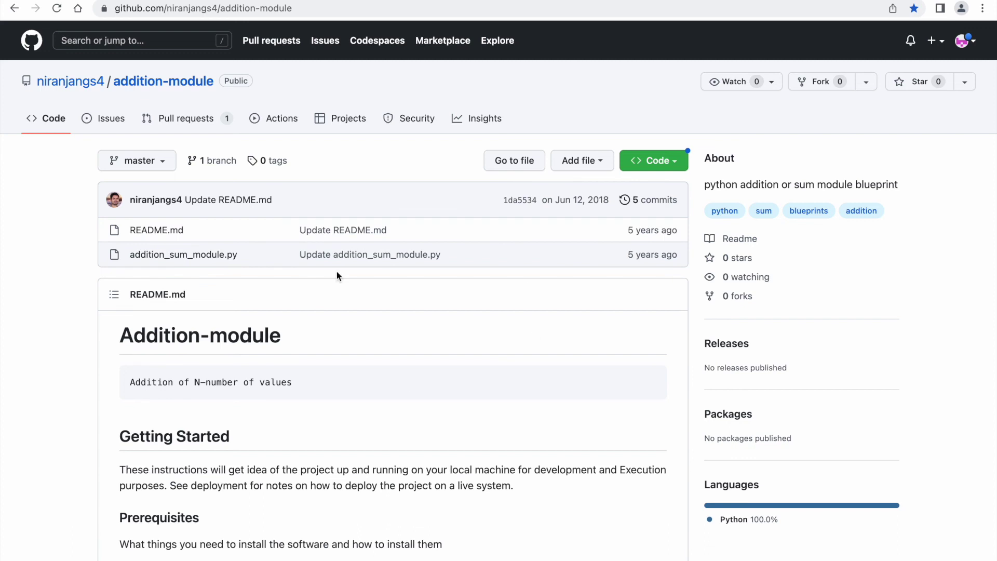
mouse_move(343, 309)
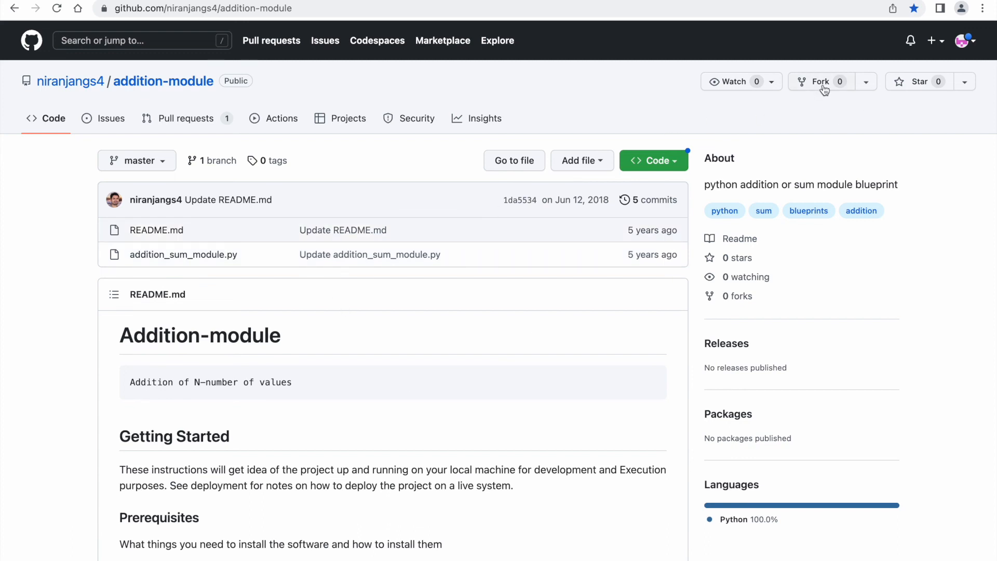
left_click(822, 81)
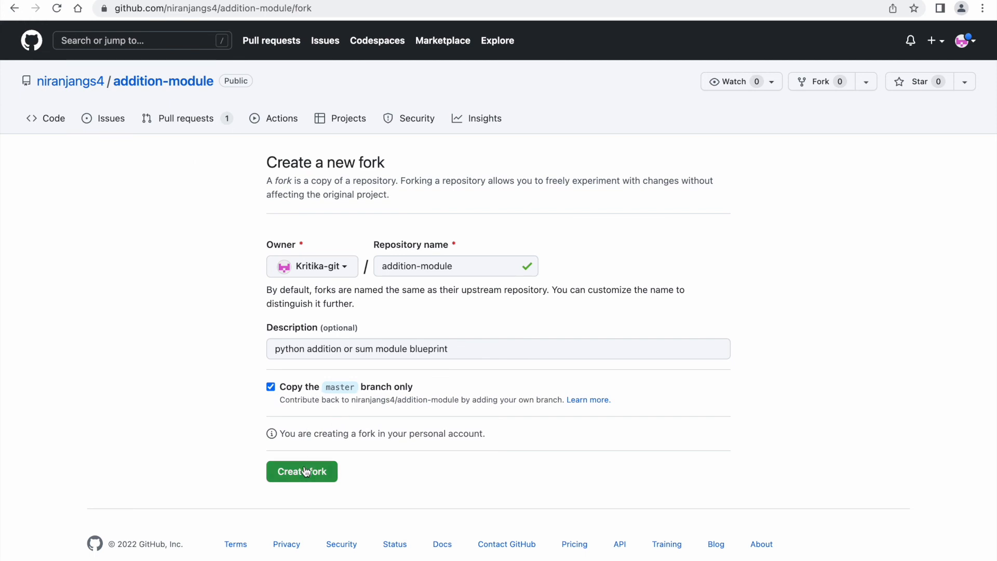
- Create the fork of addition-module, copying only the master branch
left_click(301, 471)
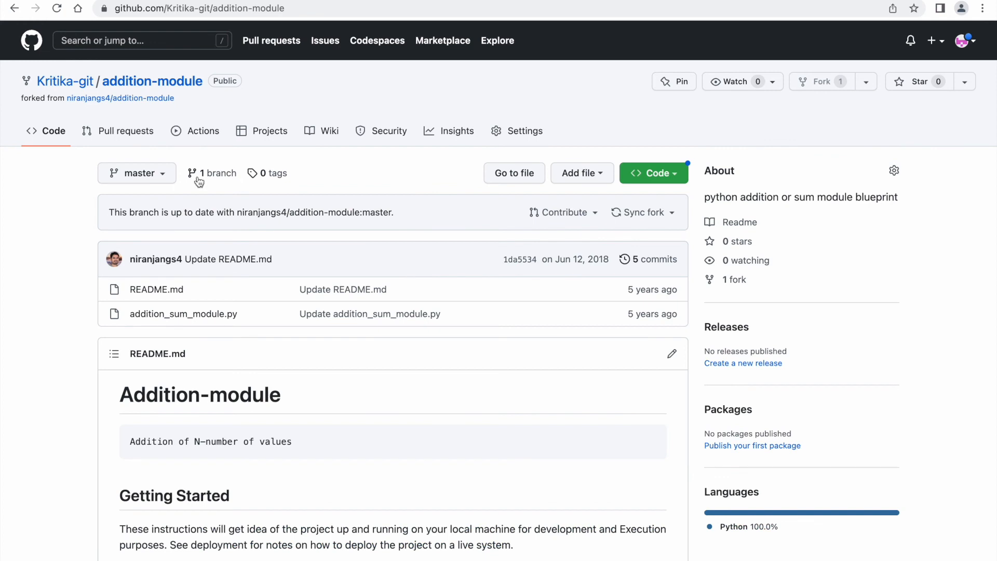
mouse_move(210, 291)
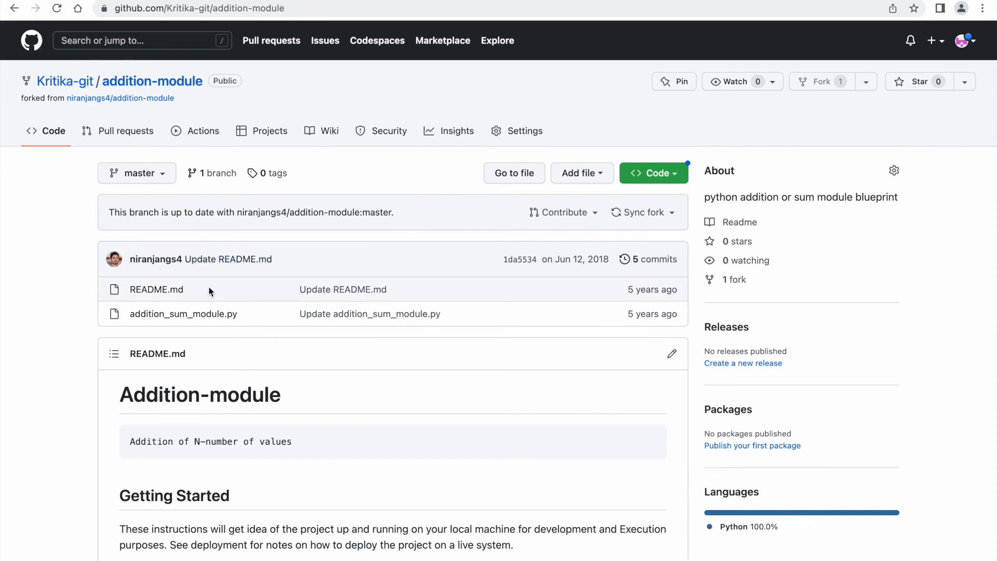
mouse_move(51, 147)
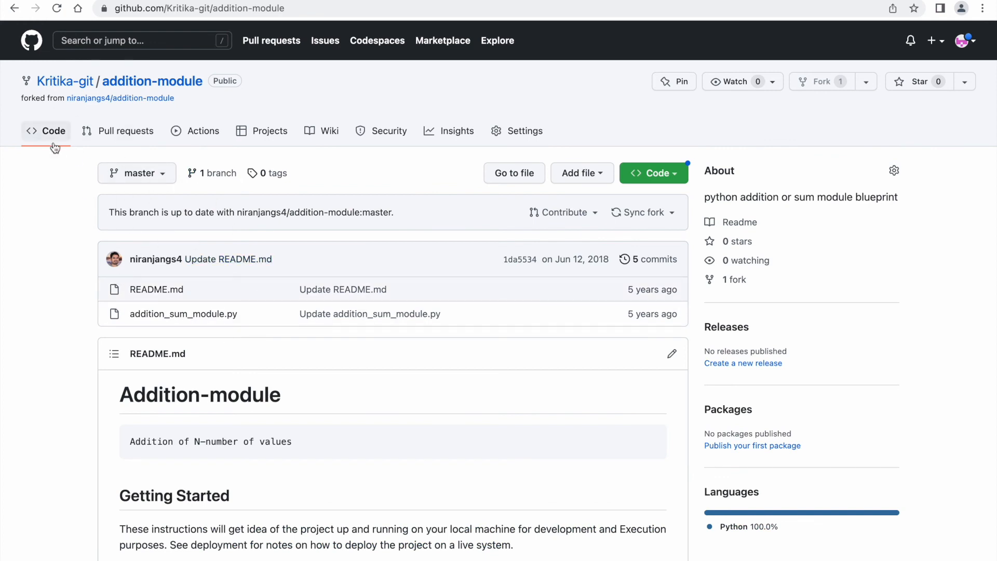
mouse_move(71, 223)
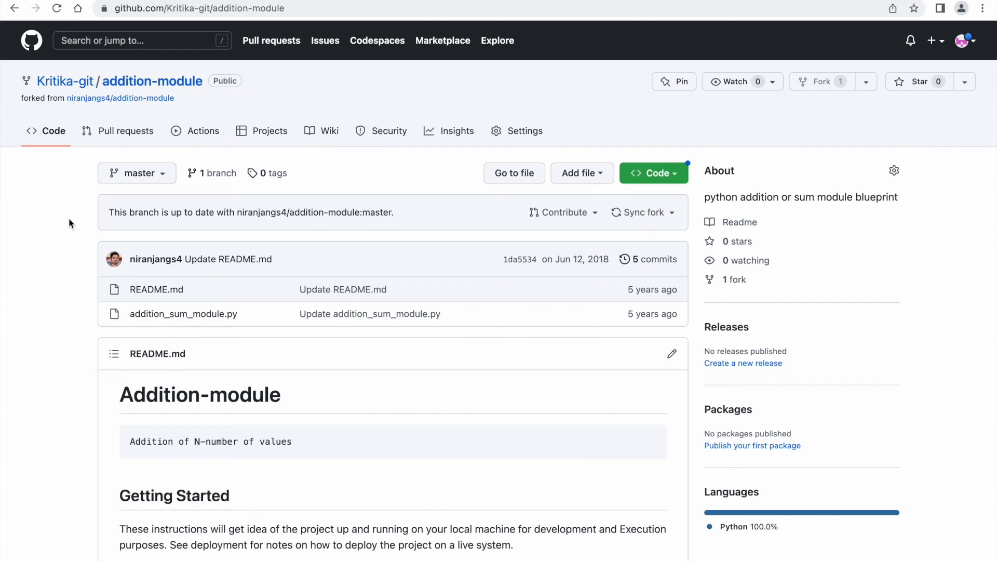